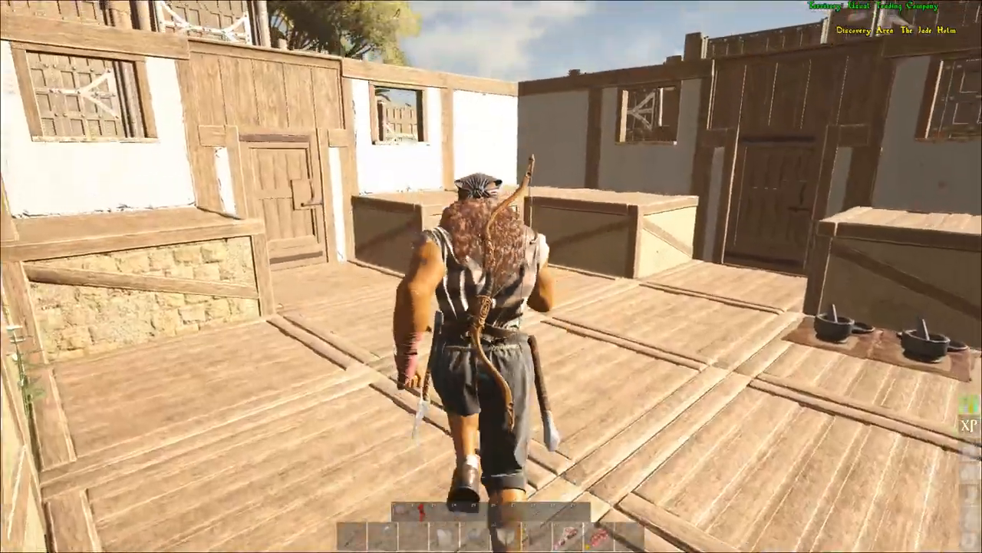
mouse_move(491, 276)
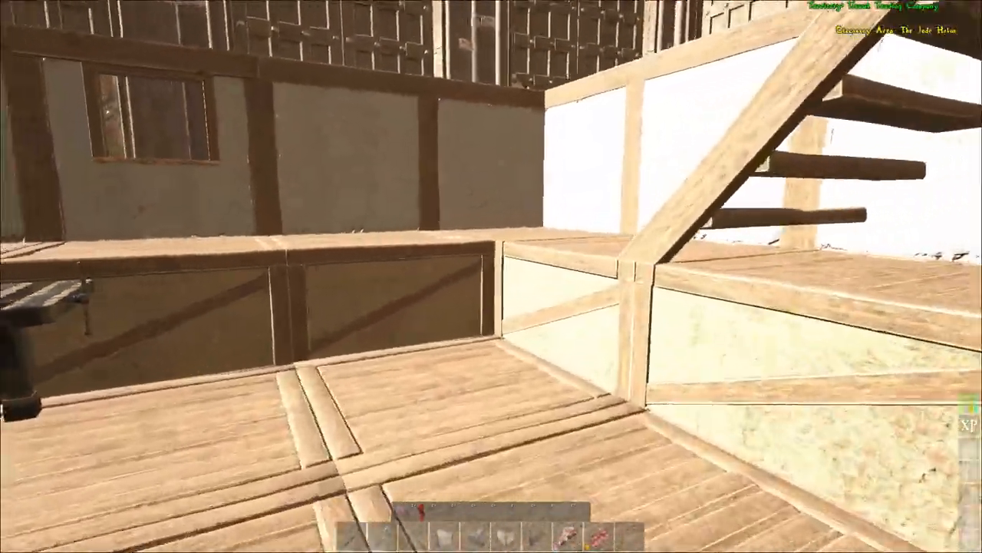
mouse_move(491, 276)
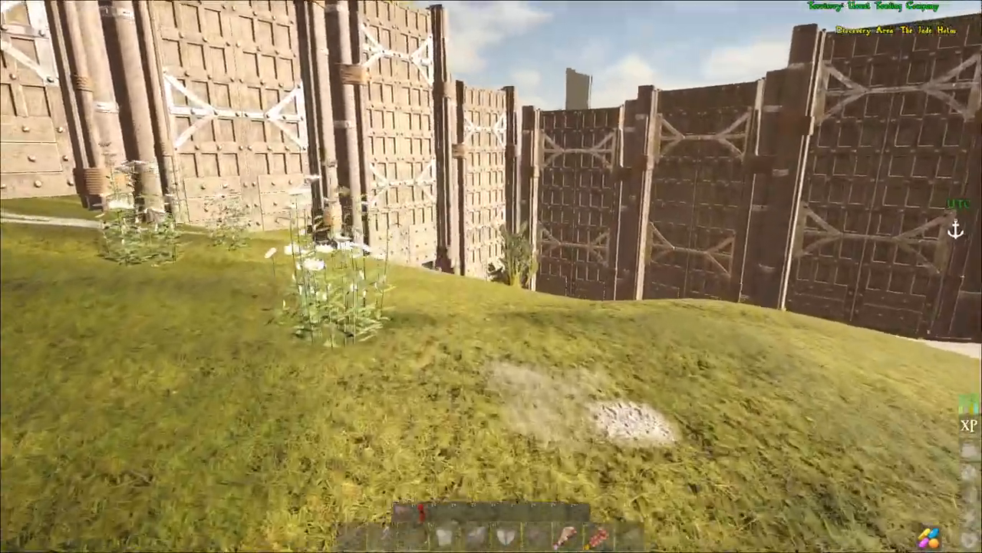
mouse_move(491, 276)
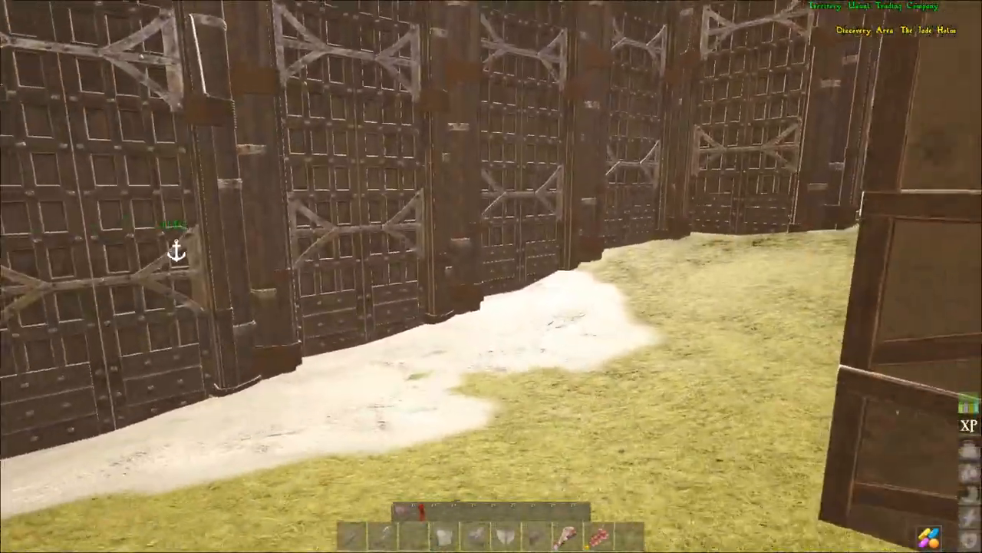
mouse_move(491, 276)
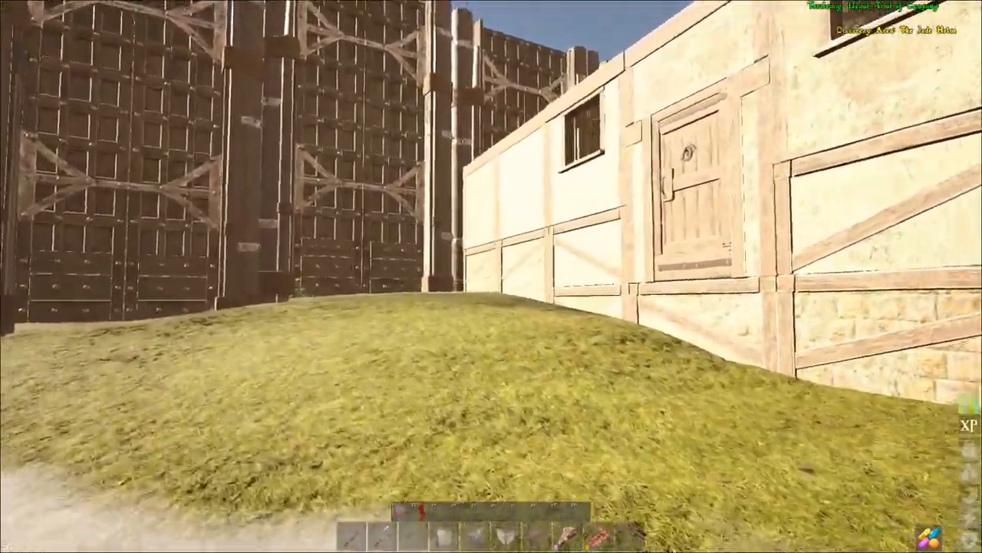
mouse_move(492, 276)
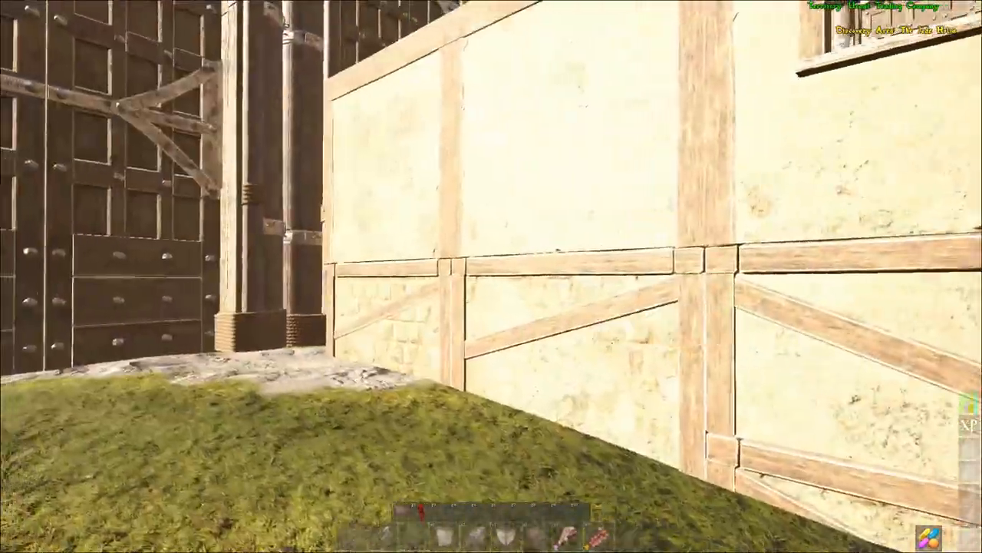
mouse_move(491, 276)
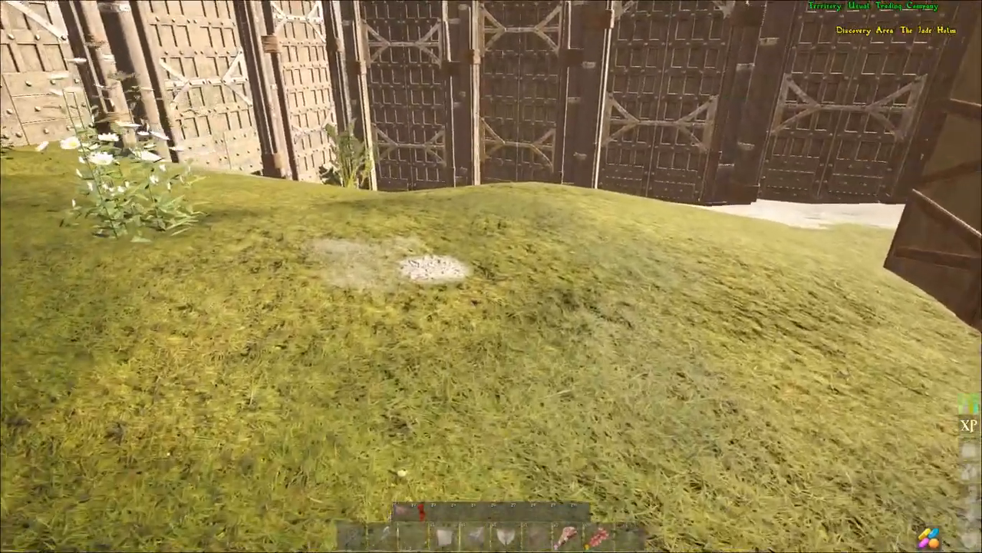
mouse_move(491, 277)
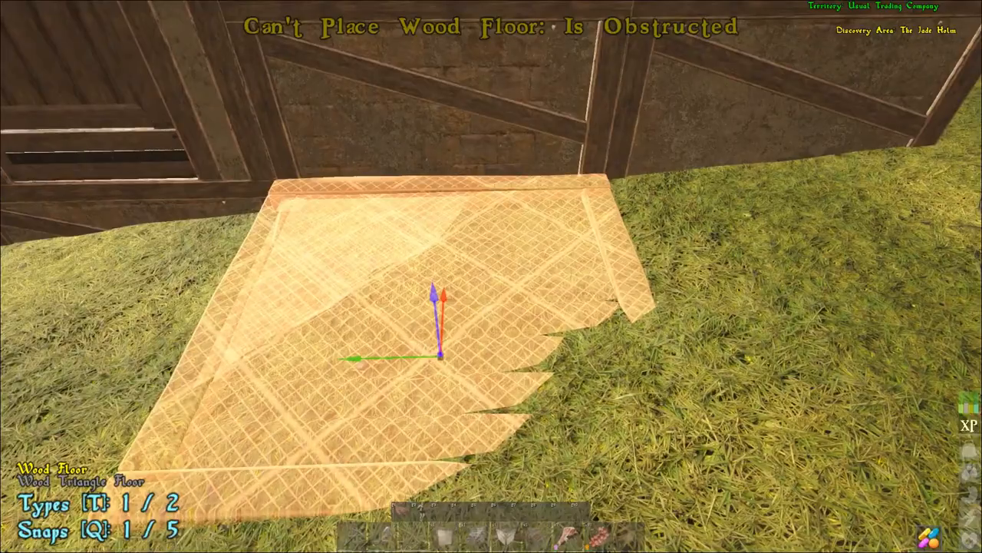
Shift the wood floor preview to another snap point beside the house wall
key(q)
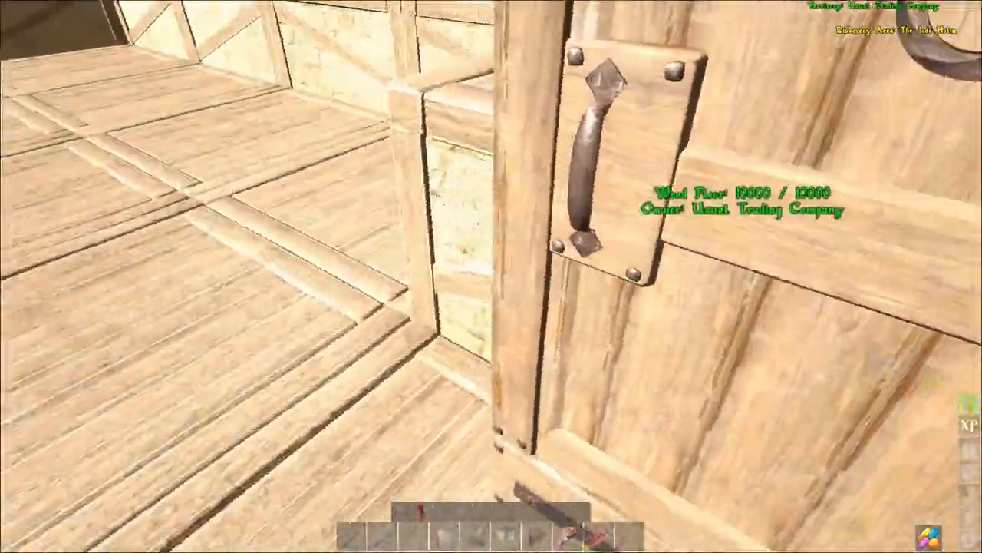
mouse_move(491, 276)
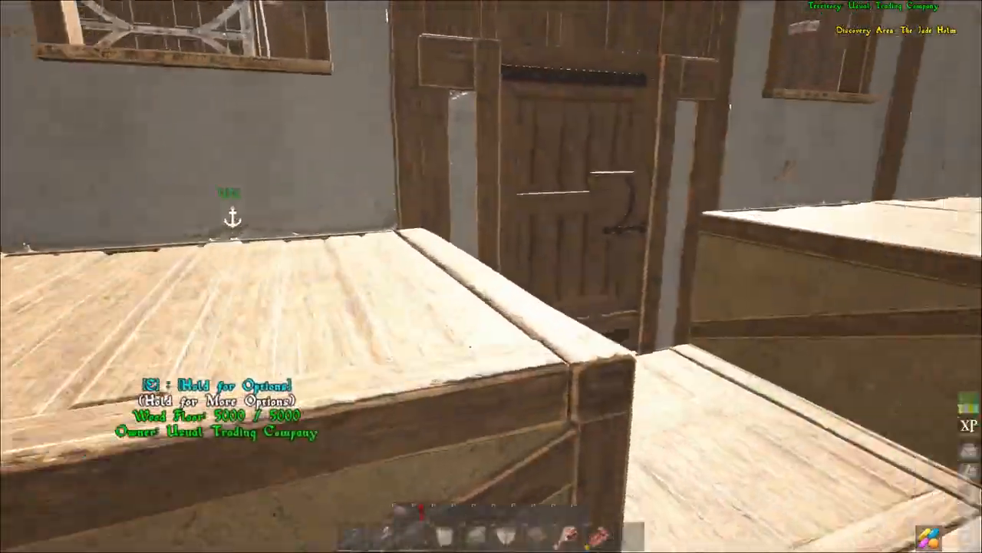
mouse_move(491, 276)
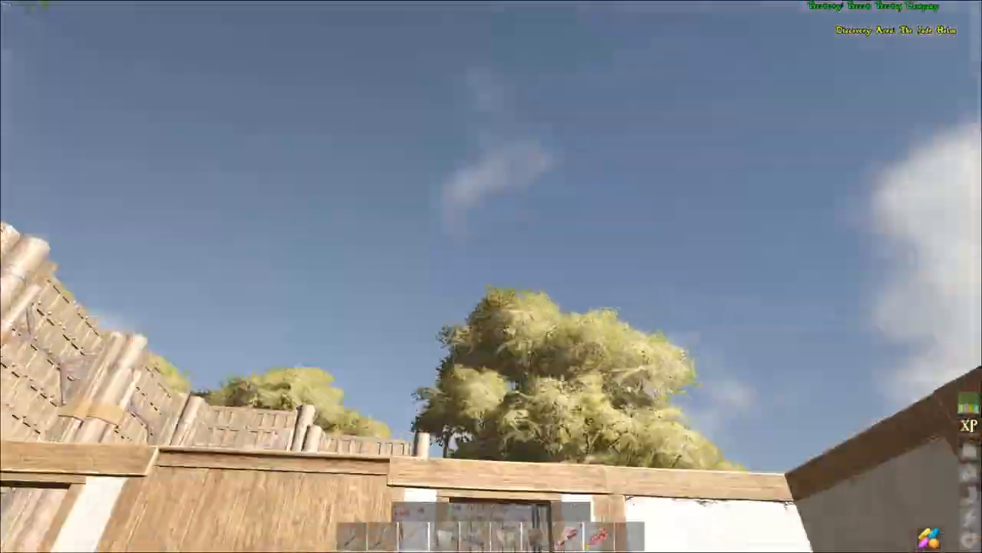
mouse_move(491, 277)
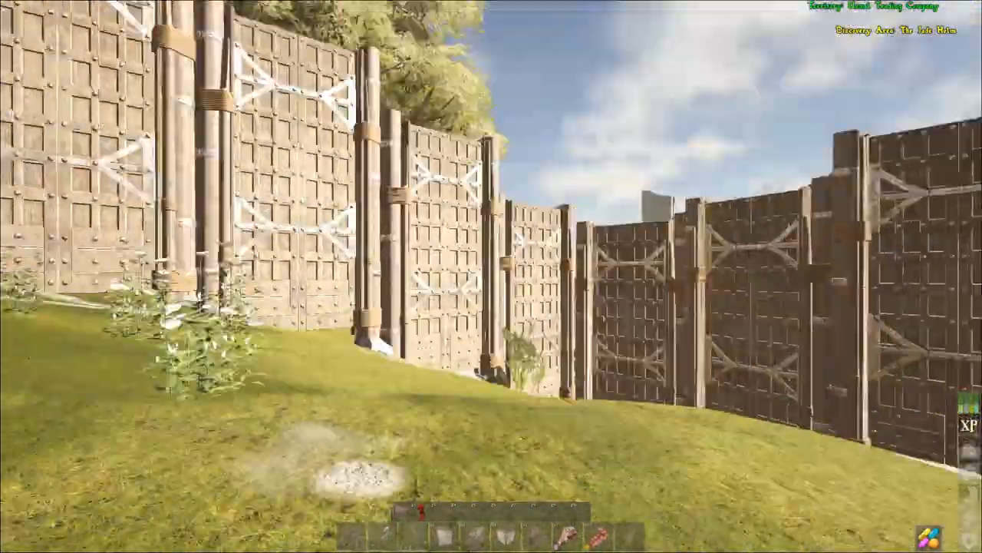
mouse_move(491, 276)
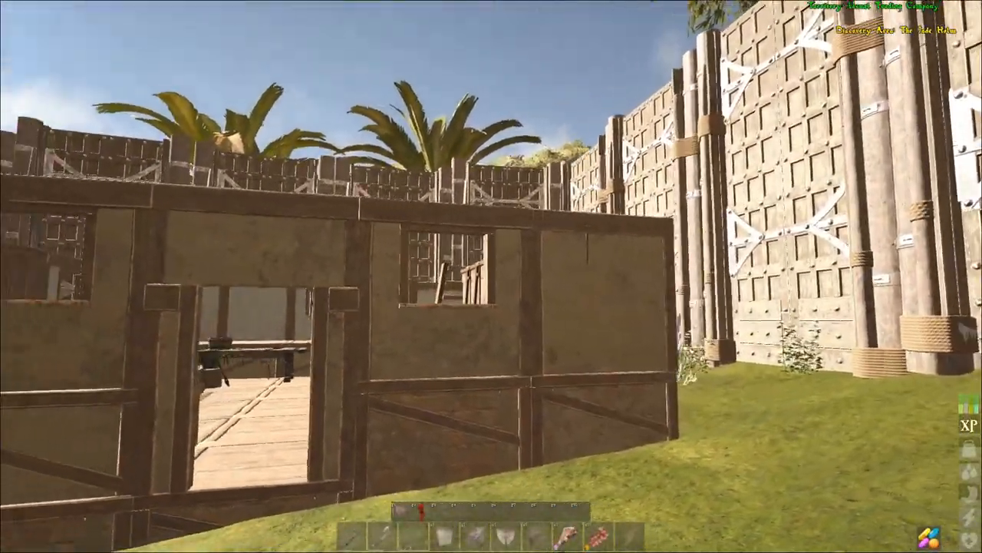
mouse_move(492, 276)
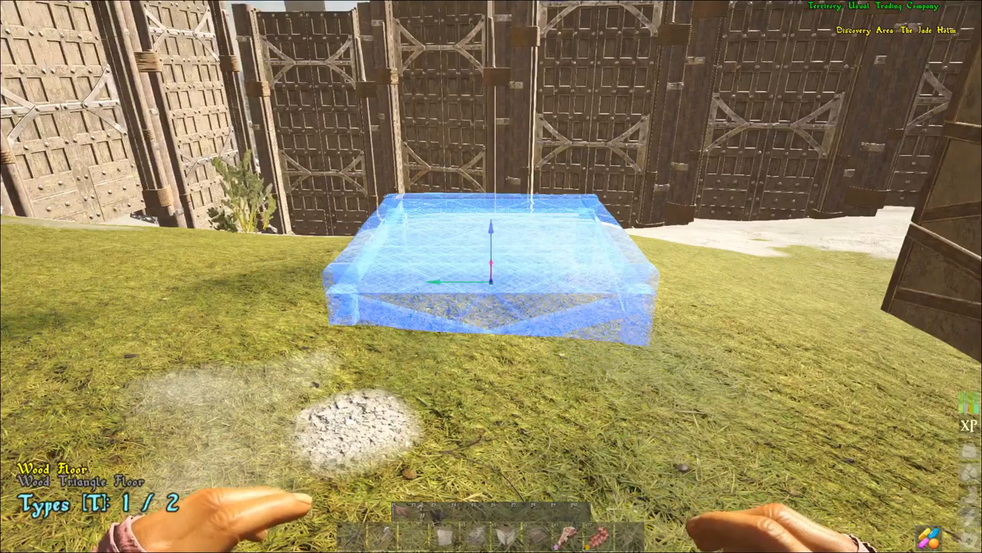
Switch the wood floor preview to the Wood Triangle Floor shape against the wall
key(t)
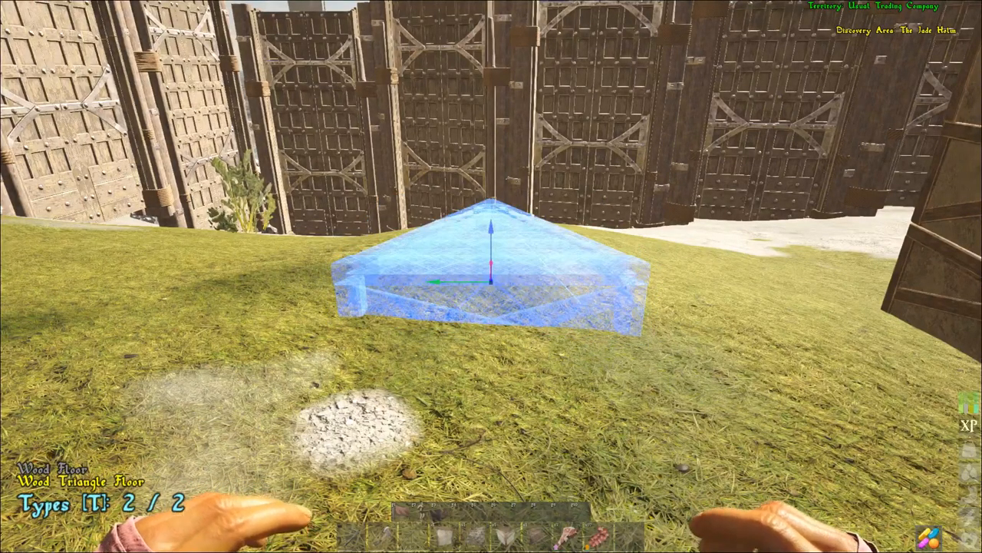
mouse_move(492, 276)
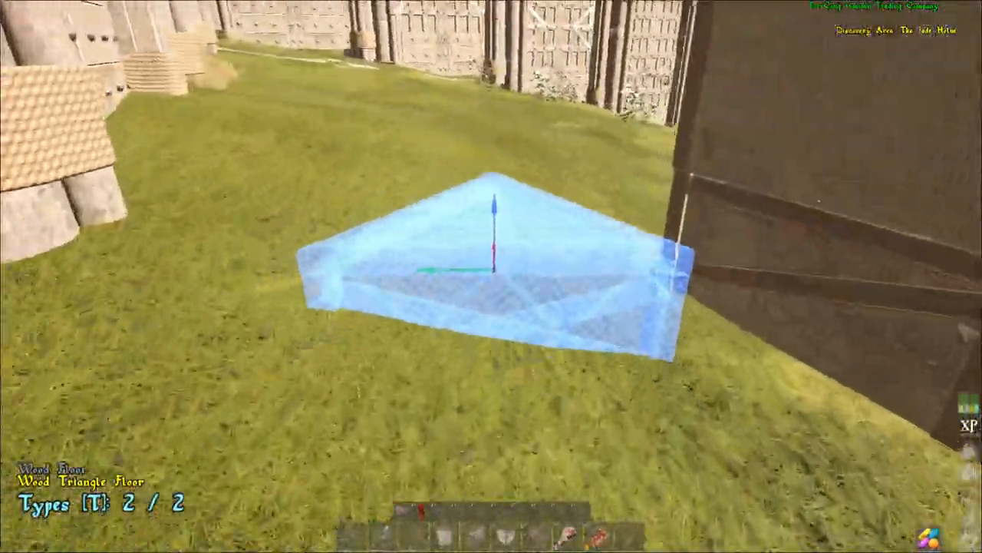
mouse_move(491, 276)
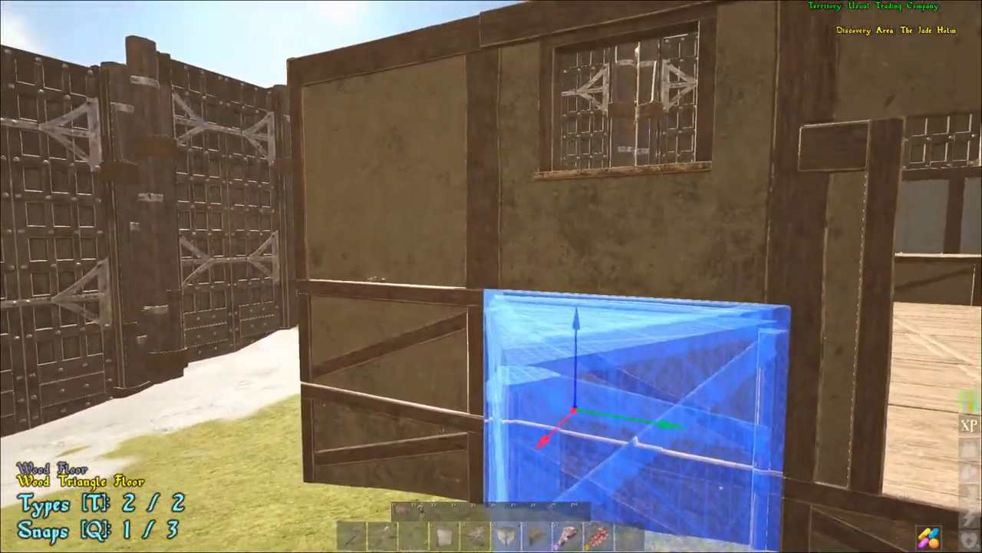
Cycle the triangle floor through three snap positions along the house wall
key(q)
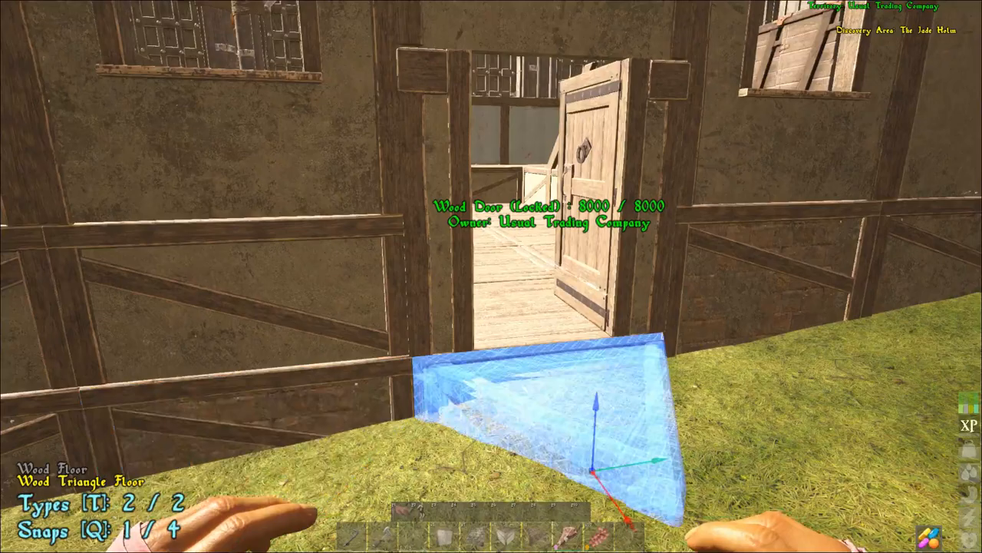
key(q)
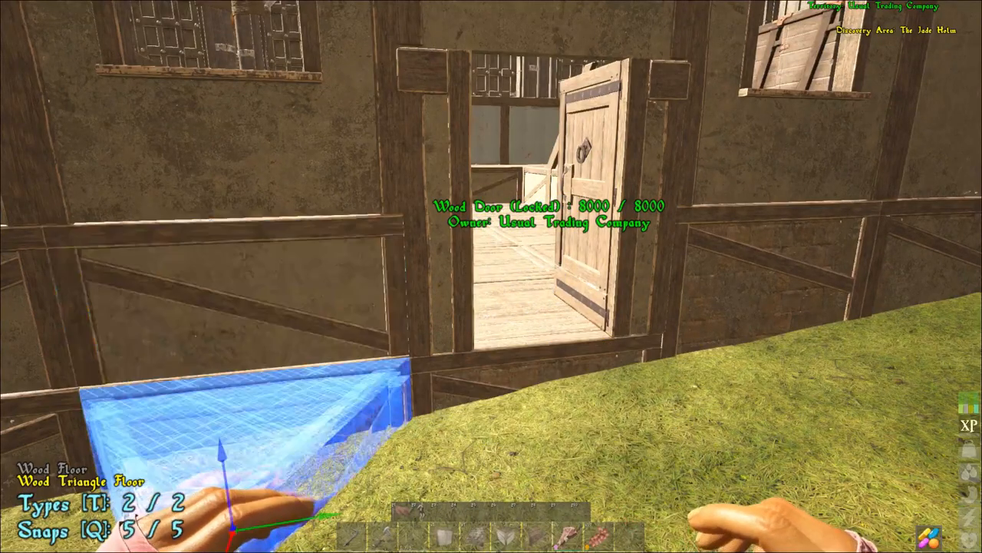
key(q)
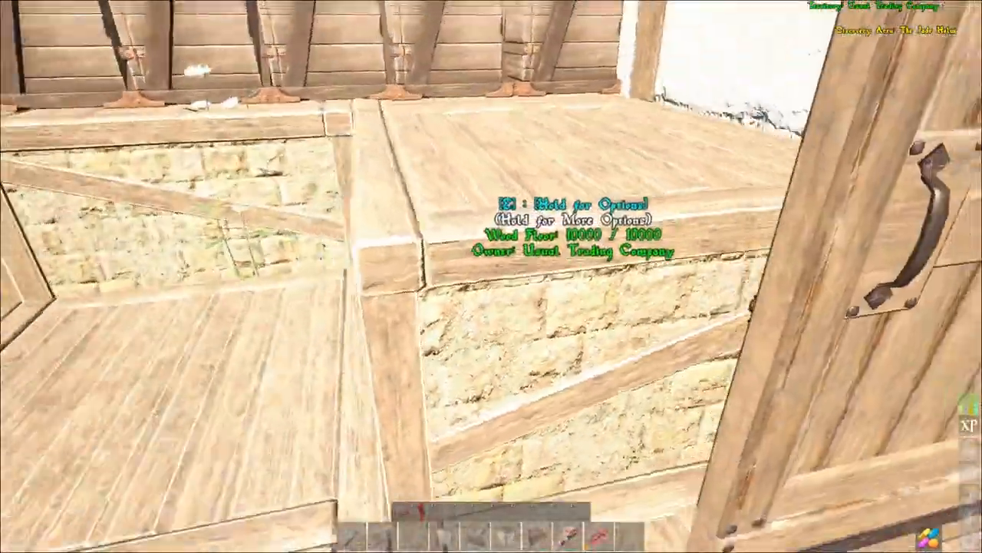
mouse_move(492, 277)
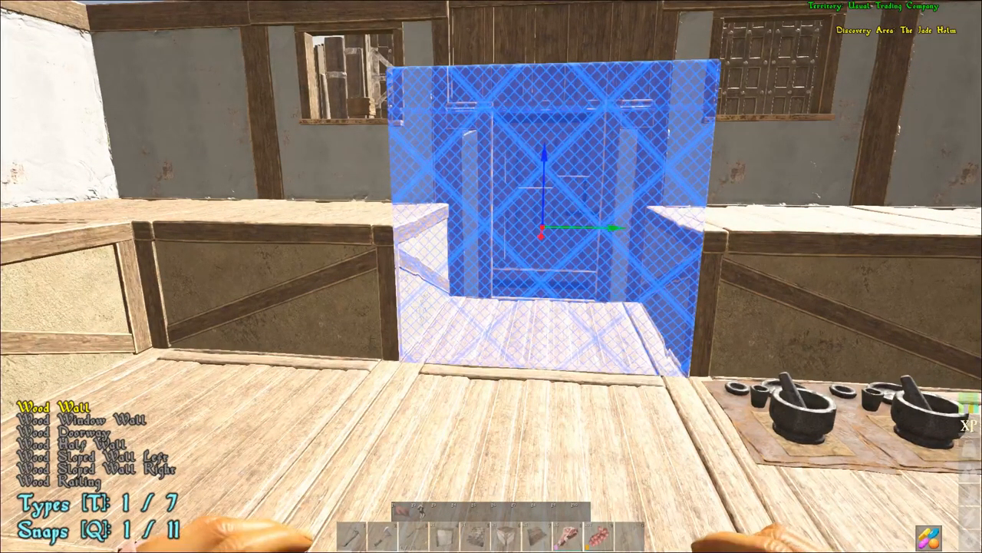
Cycle the wood wall preview through window wall, doorway and the next variant in the counter gap
key(t)
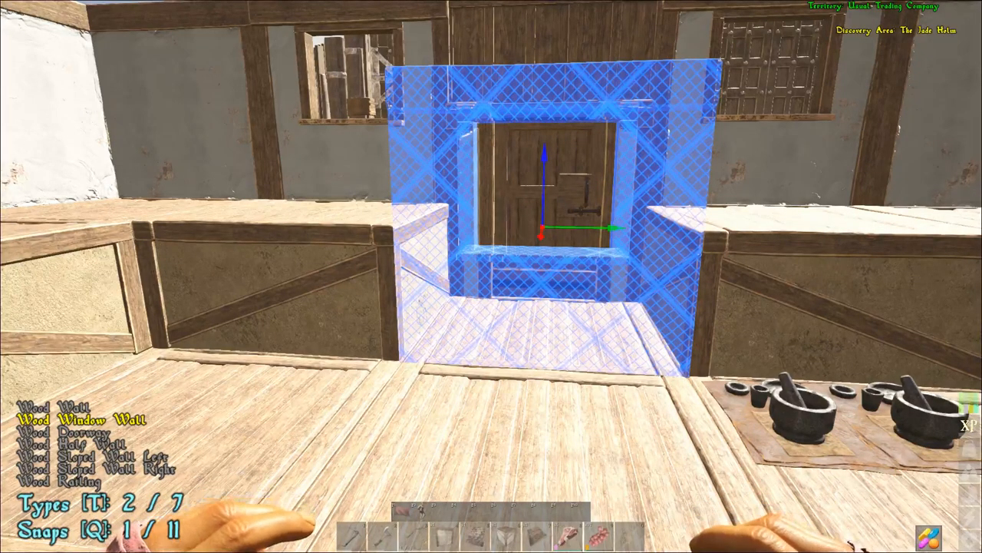
key(t)
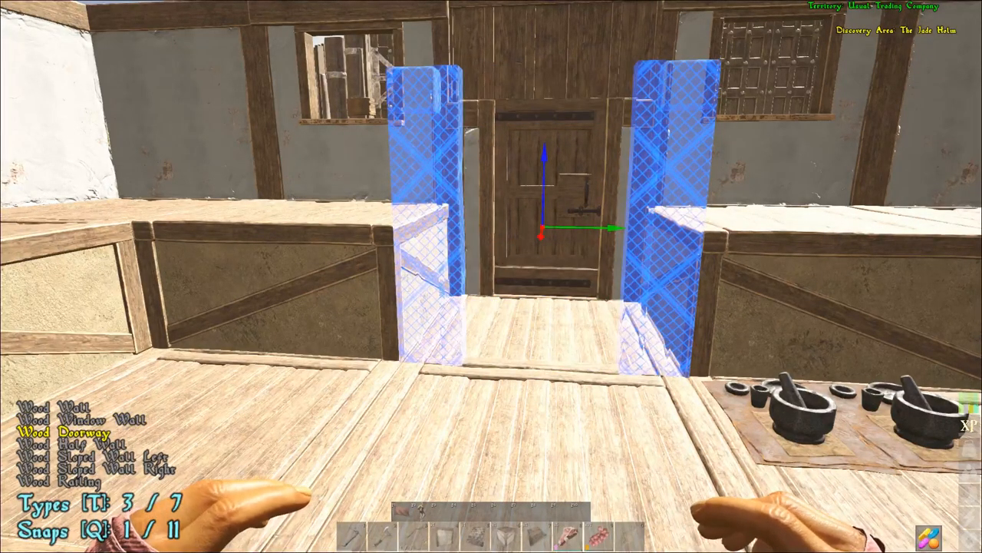
key(t)
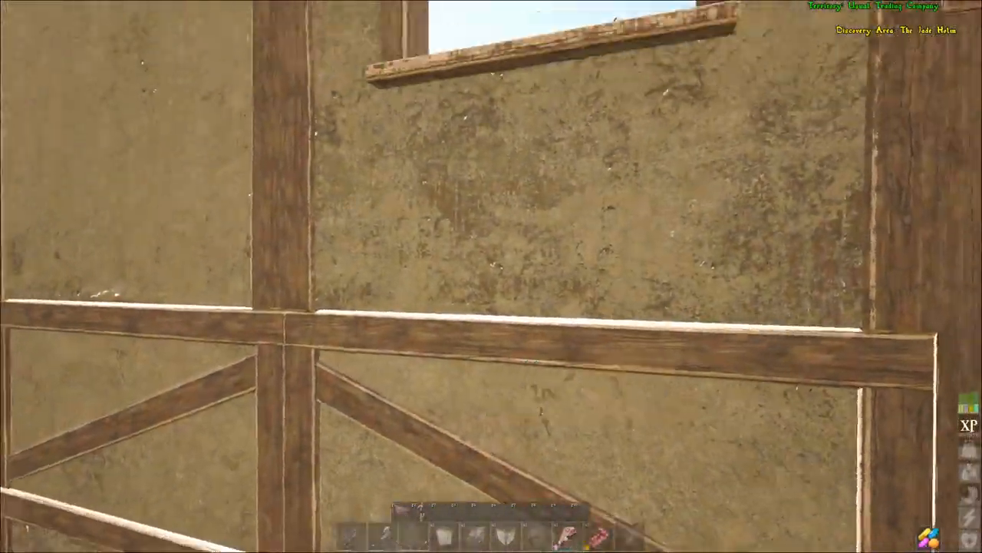
mouse_move(491, 276)
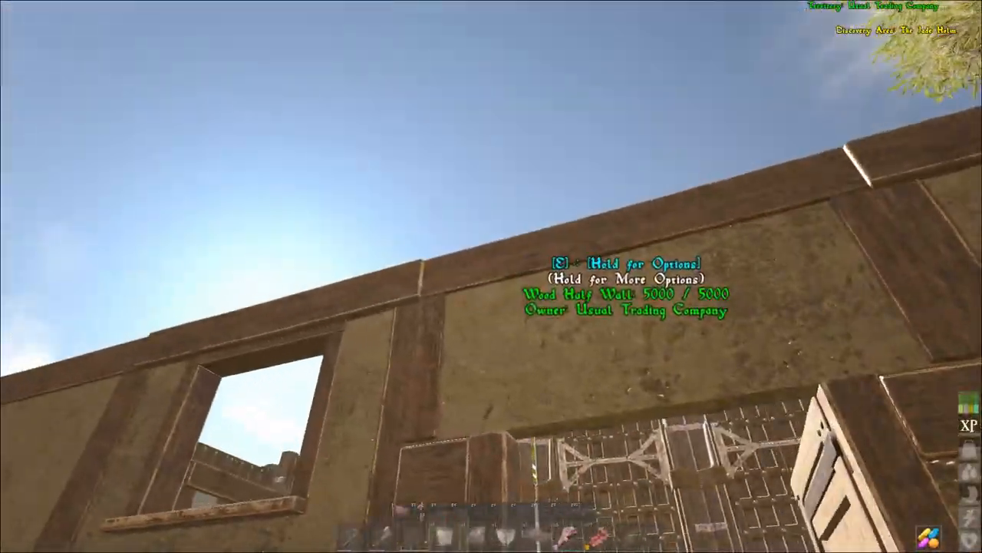
mouse_move(491, 276)
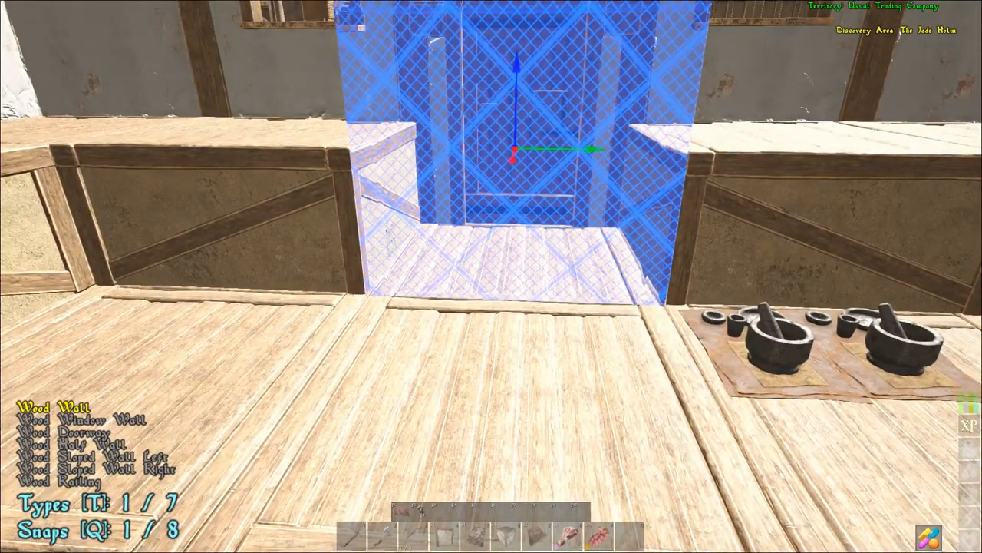
Cycle the wall preview through half wall, left and right sloped walls to the last variant
key(t)
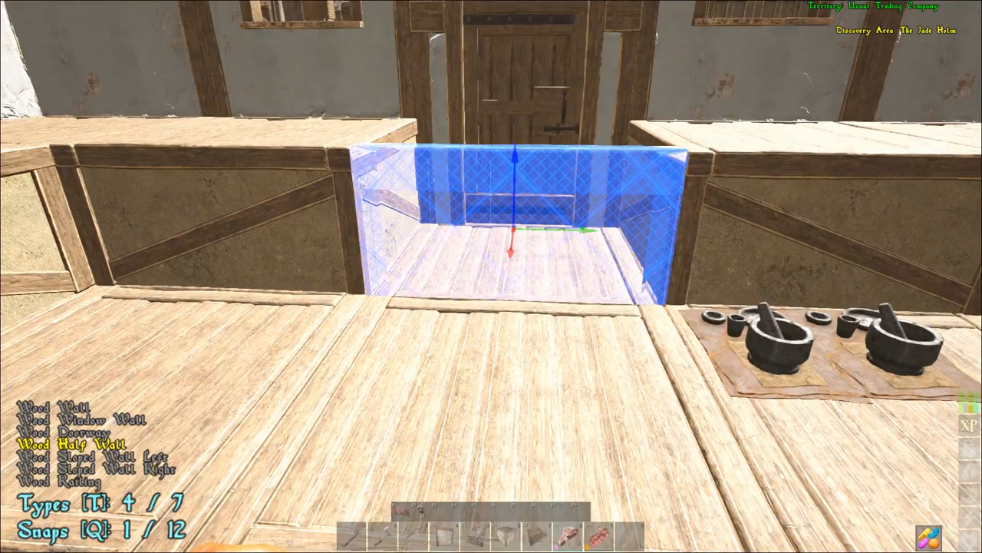
key(t)
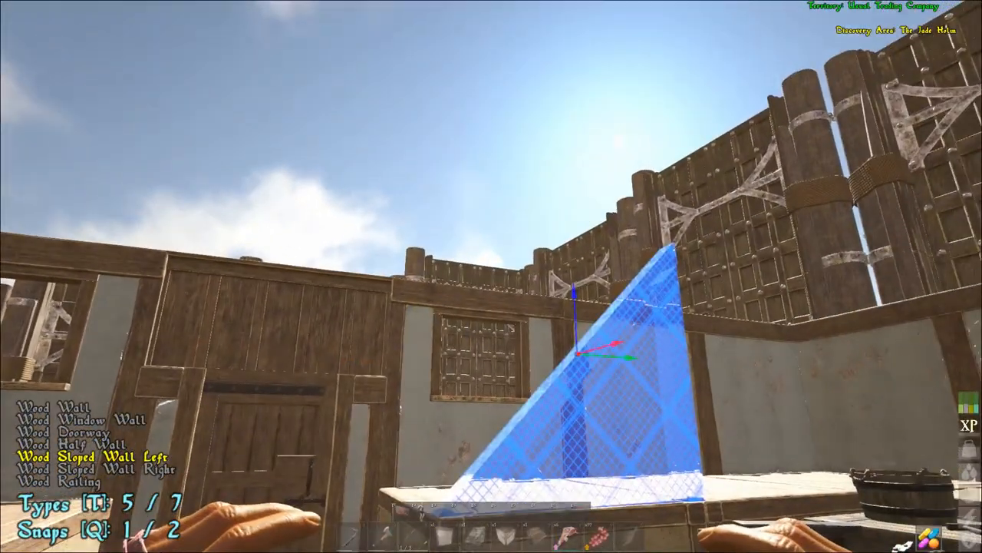
mouse_move(491, 276)
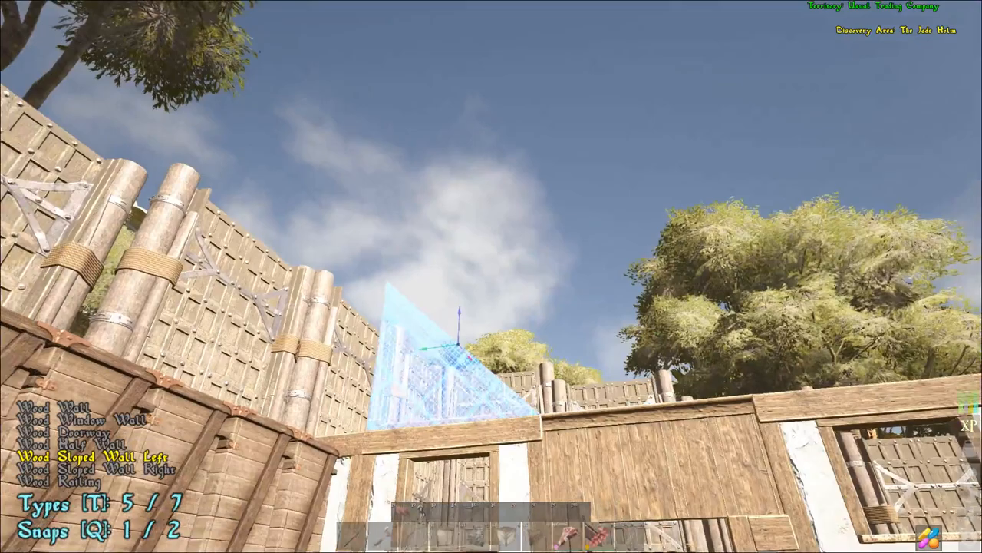
key(t)
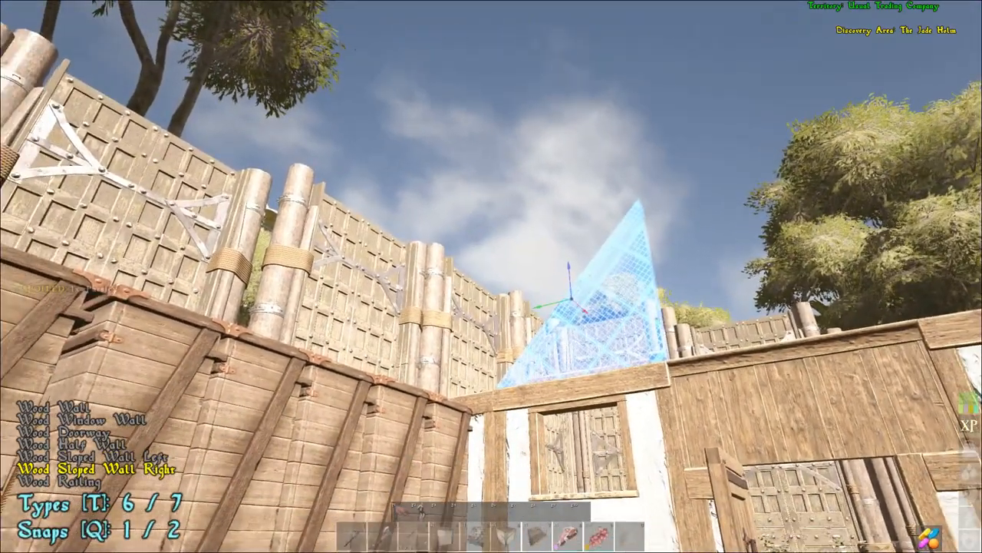
key(t)
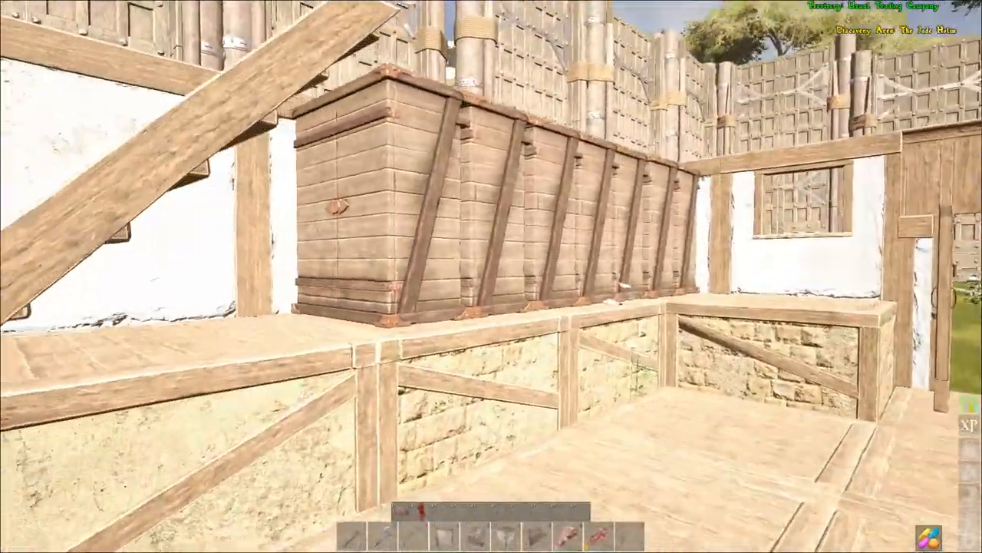
mouse_move(491, 276)
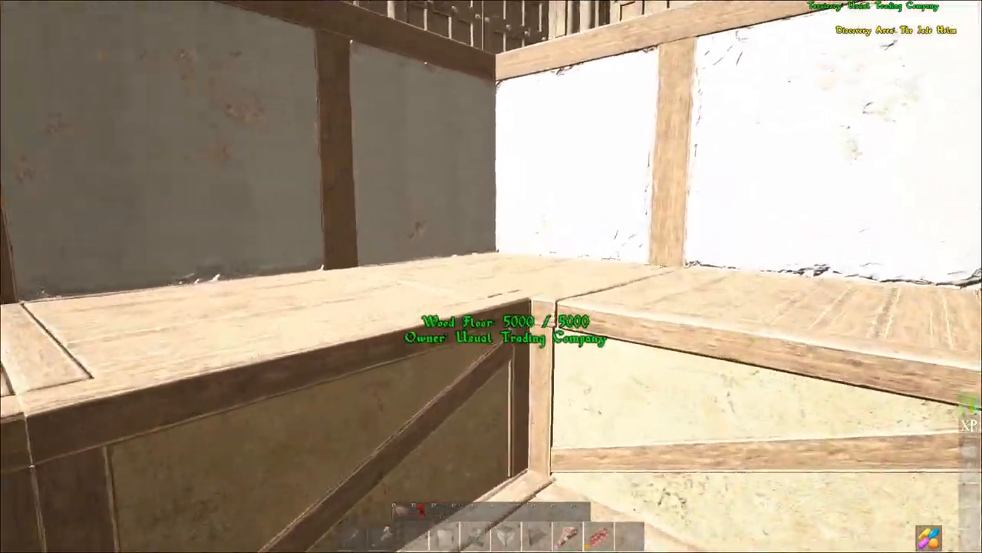
mouse_move(491, 276)
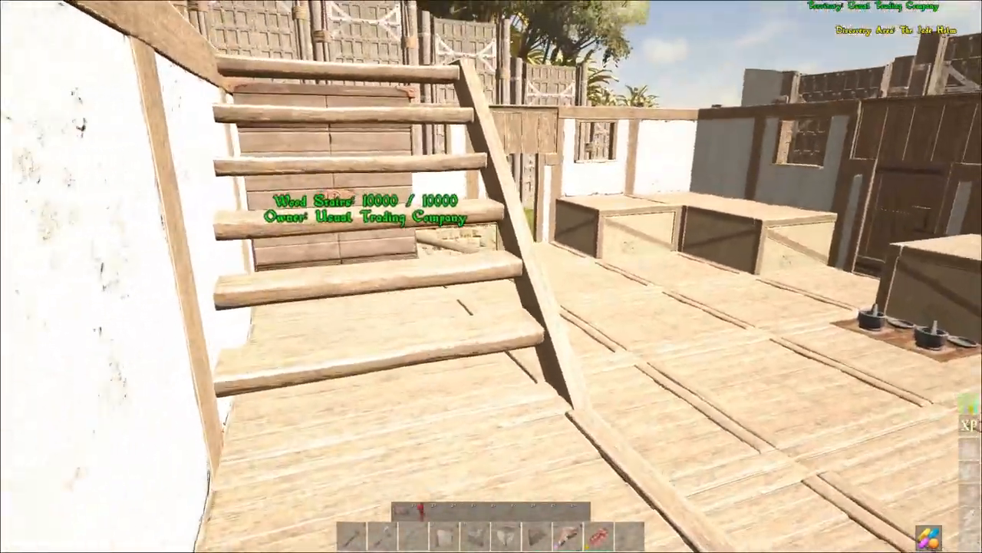
mouse_move(491, 276)
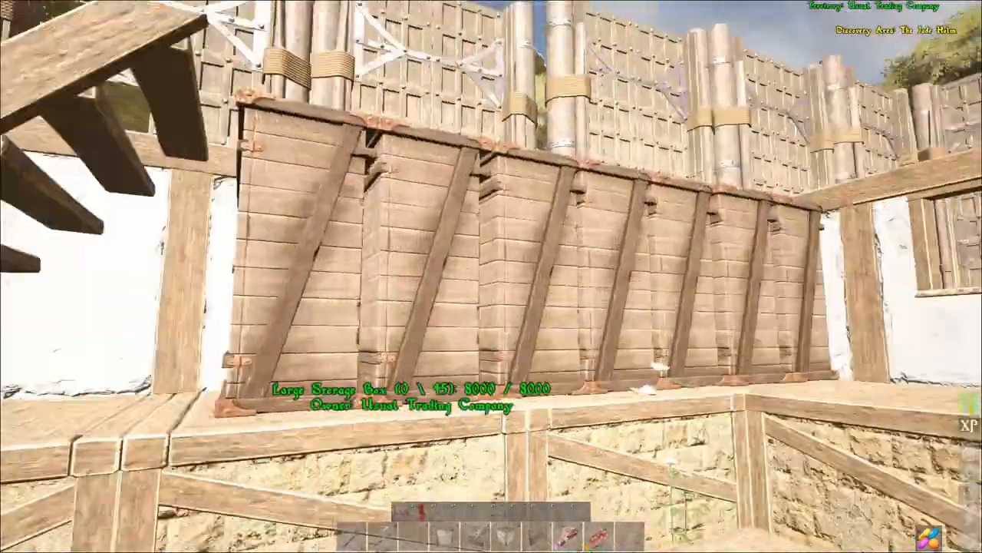
mouse_move(492, 276)
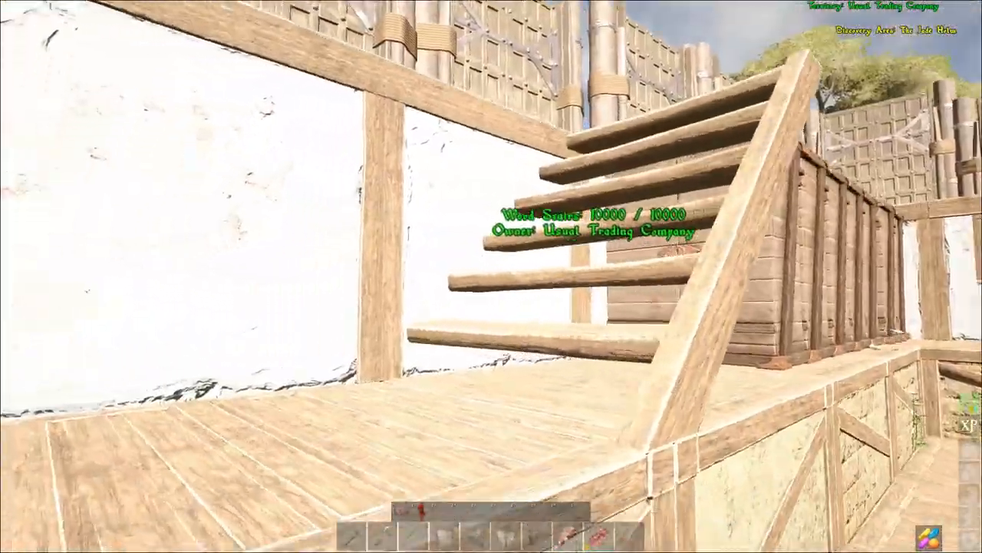
mouse_move(491, 277)
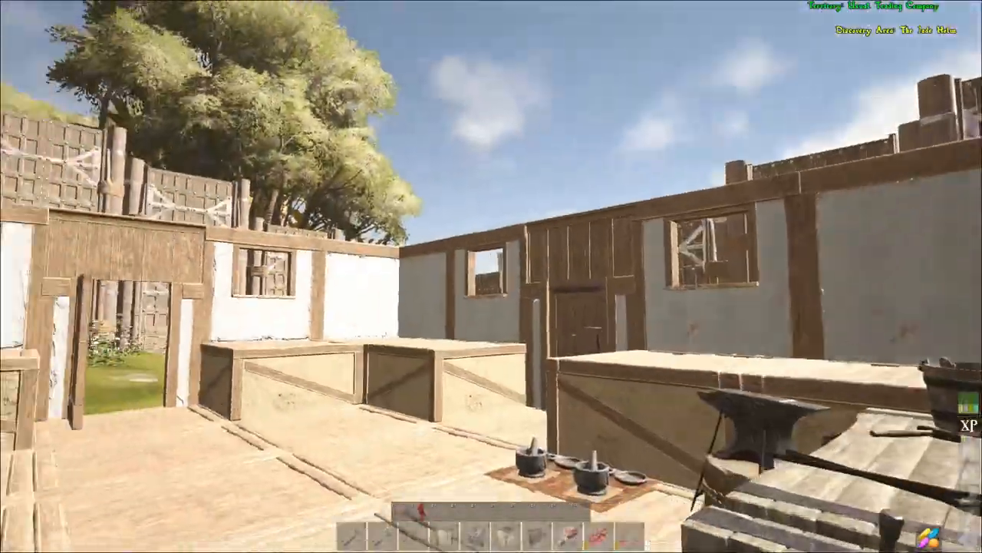
mouse_move(492, 277)
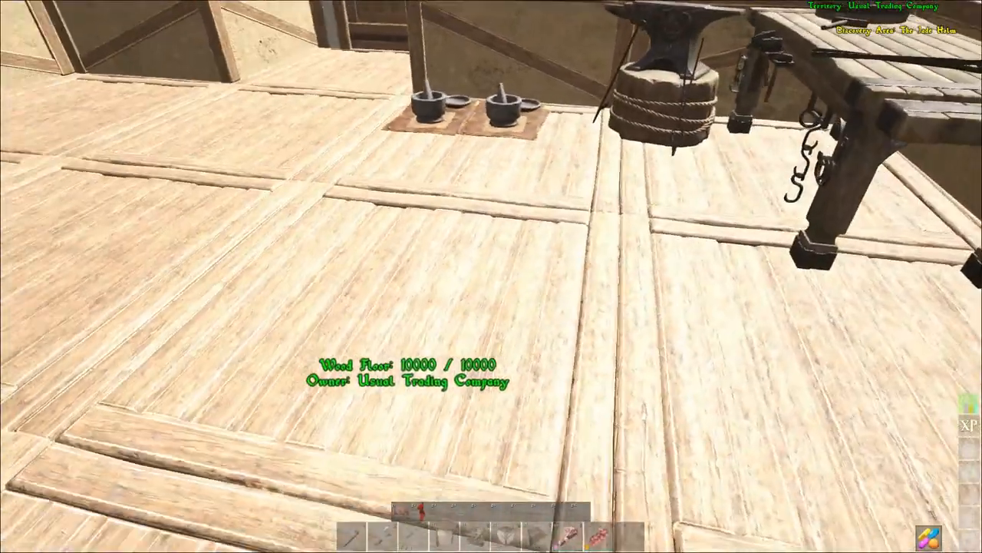
mouse_move(491, 276)
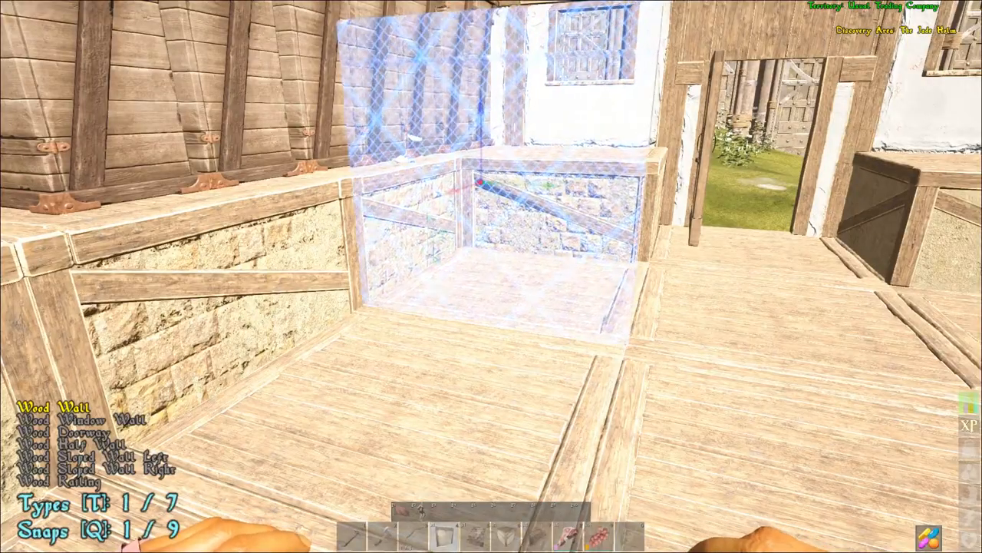
Bring up the wood roof piece preview above the outer house wall
key(t)
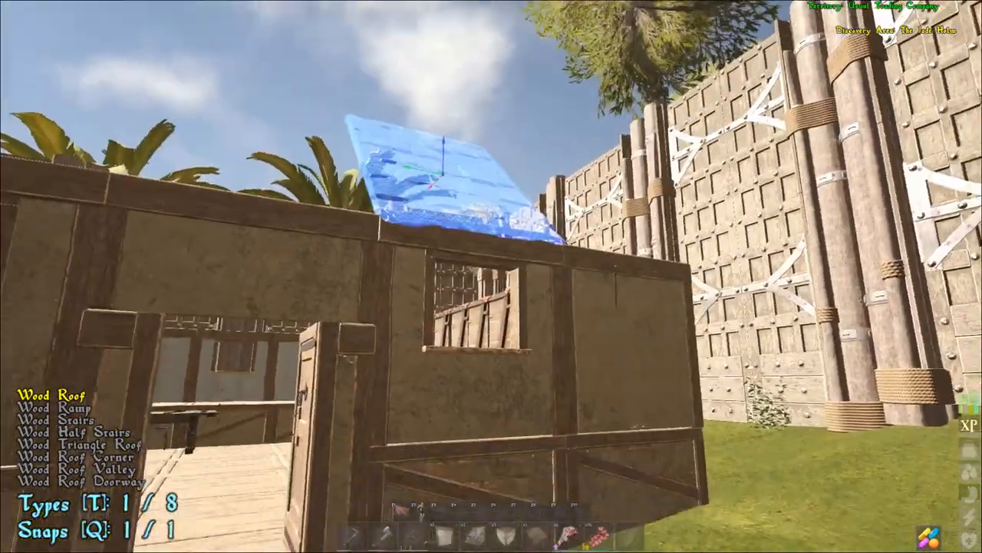
mouse_move(492, 277)
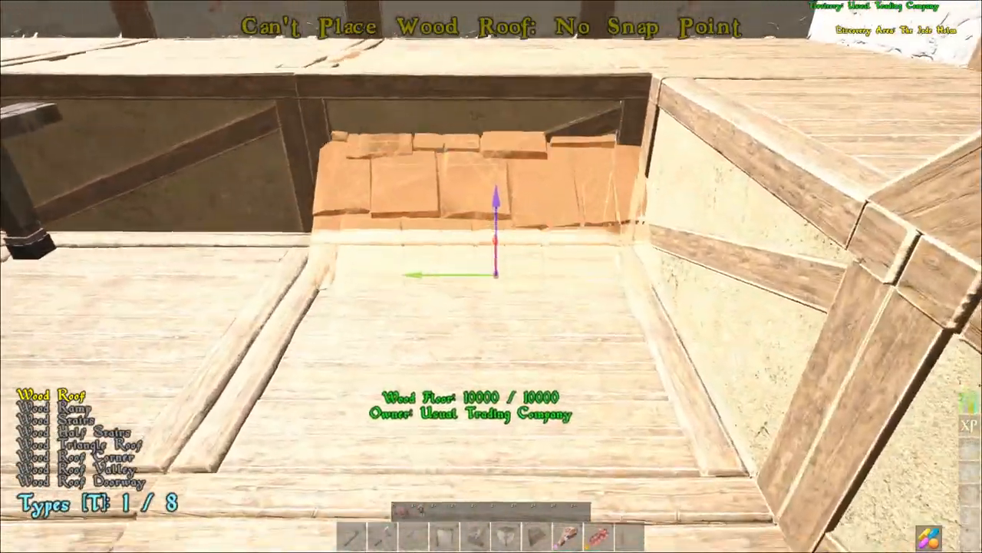
Cycle the wood roof preview through ramp, stairs and on to the triangle roof variant
key(t)
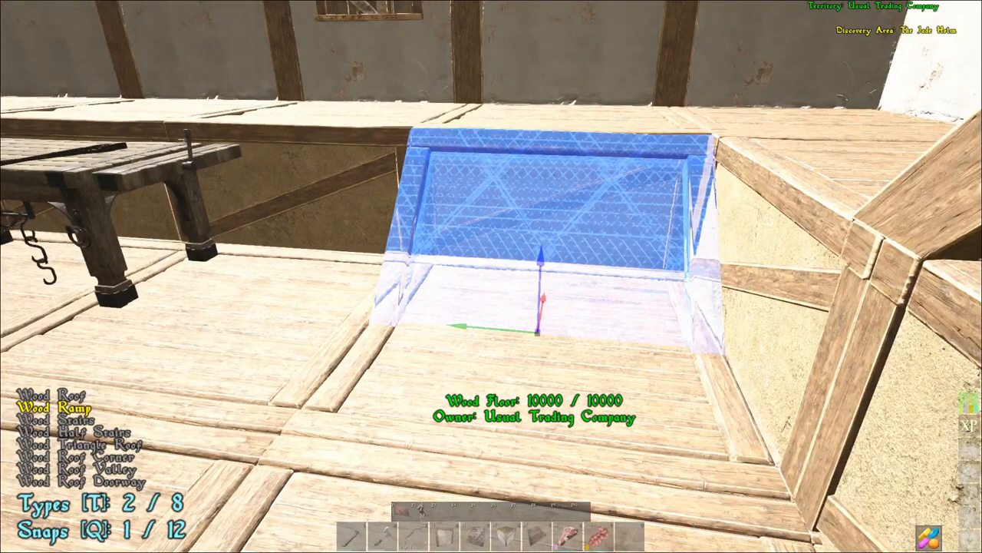
key(t)
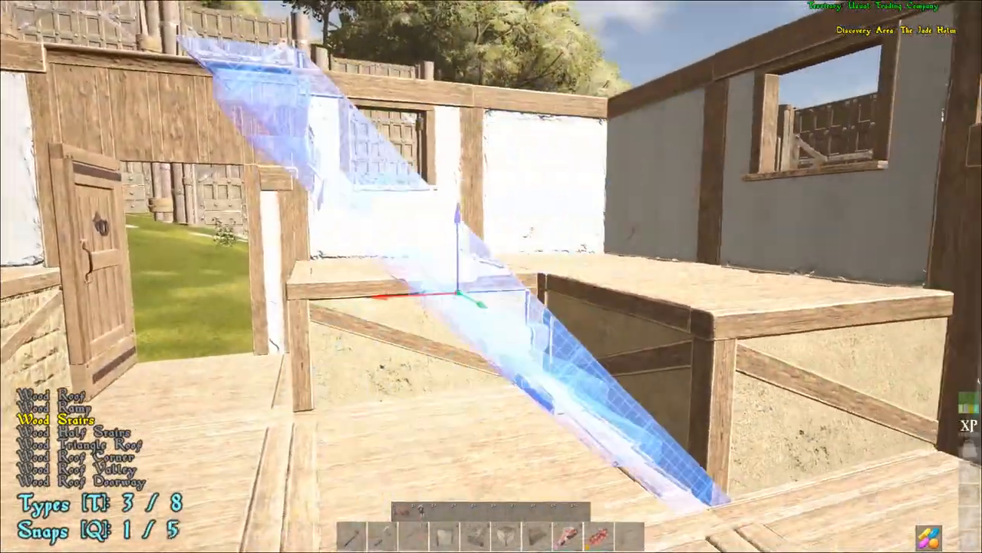
mouse_move(491, 276)
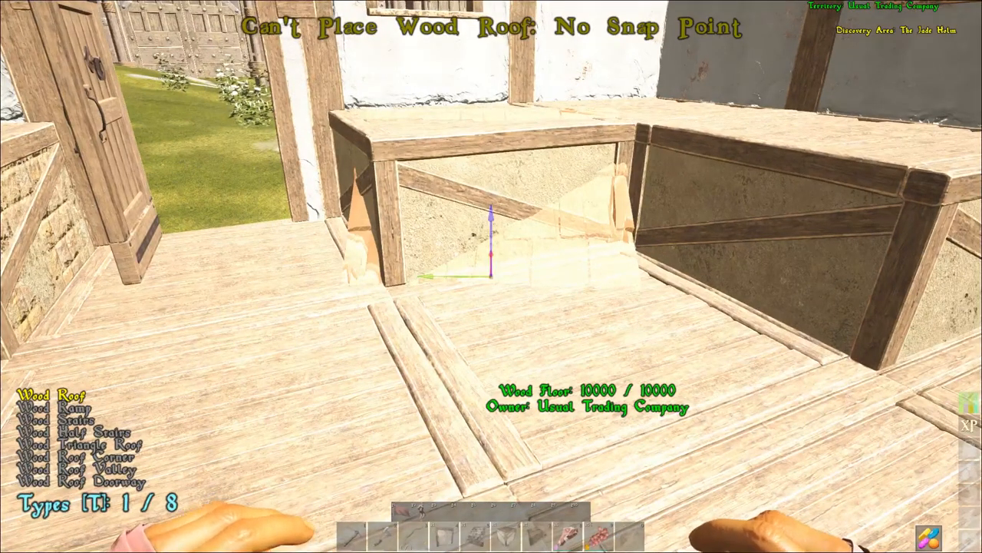
key(t)
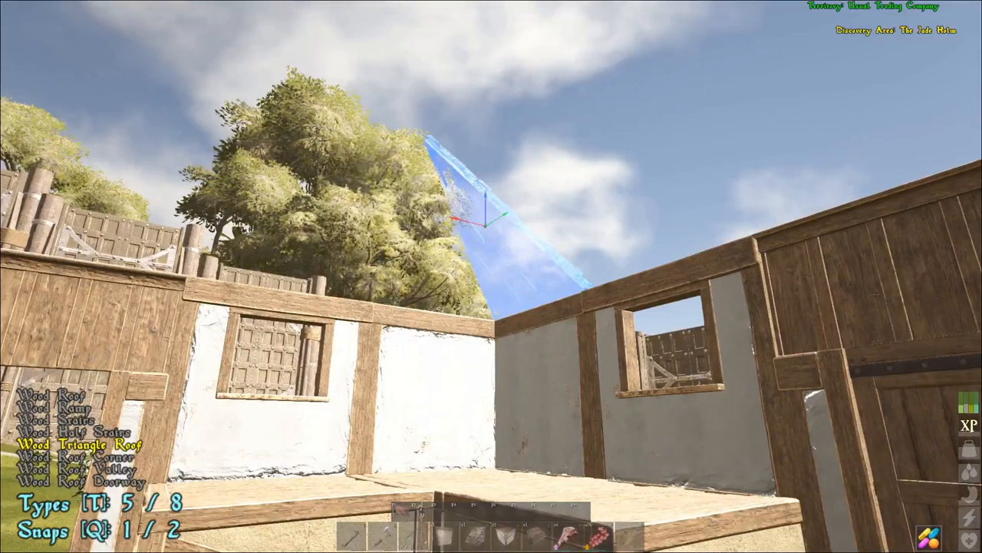
Cycle the roof preview through corner, valley and roof doorway variants against the walls
key(t)
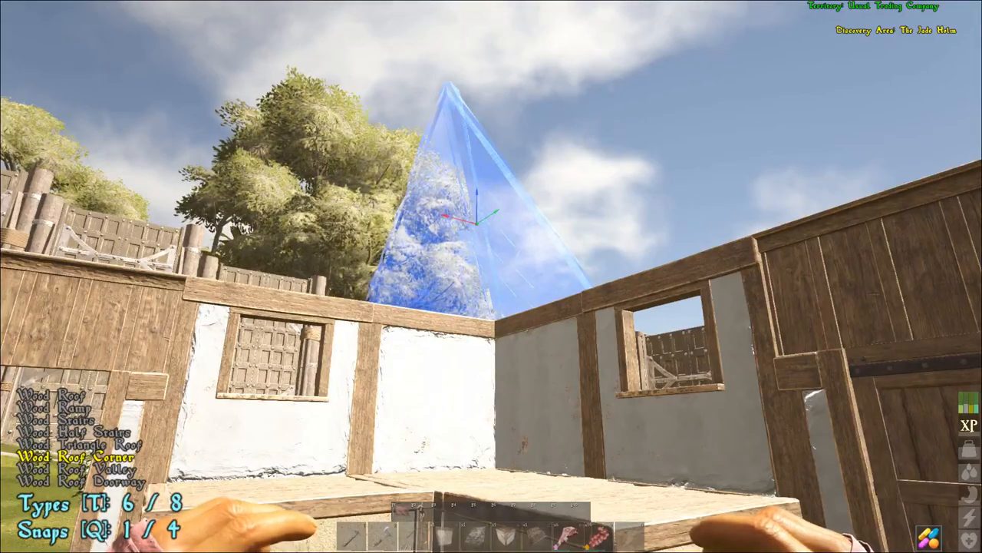
key(t)
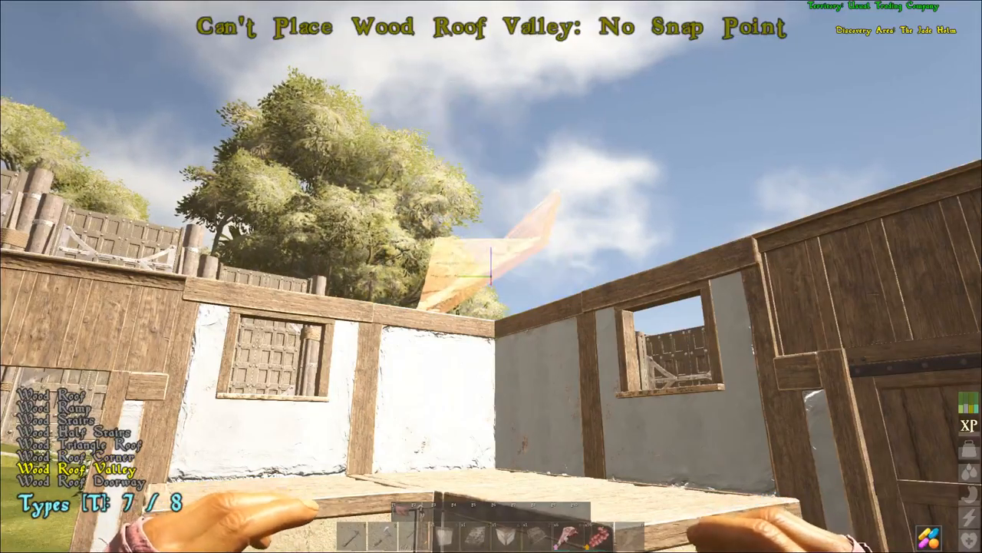
mouse_move(491, 276)
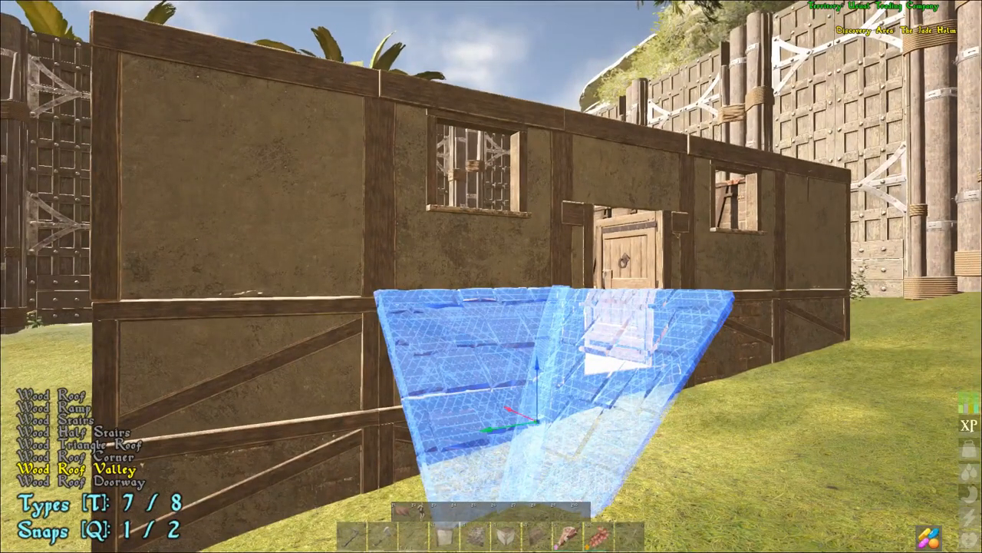
key(t)
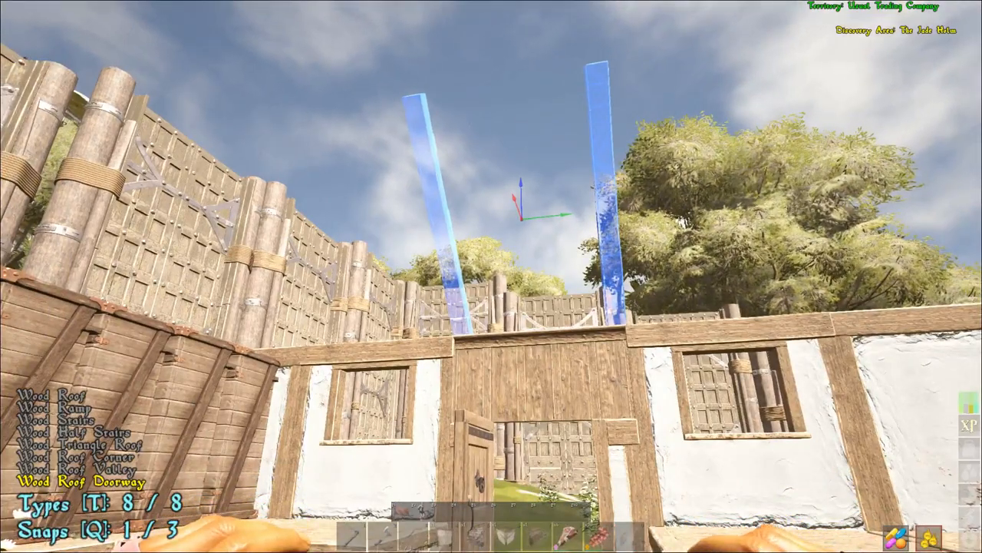
mouse_move(491, 277)
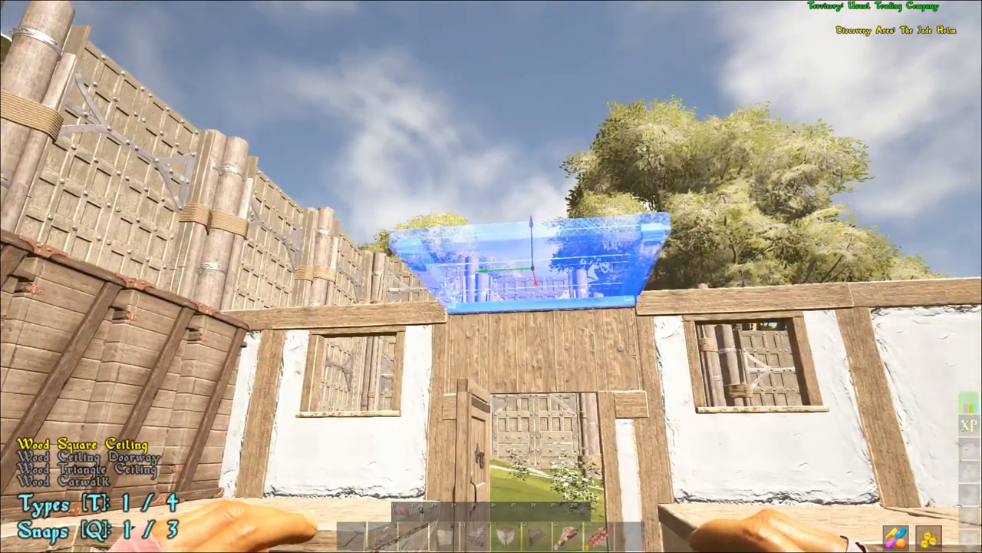
Cycle the ceiling preview through ceiling doorway, triangle ceiling and past the catwalk
key(t)
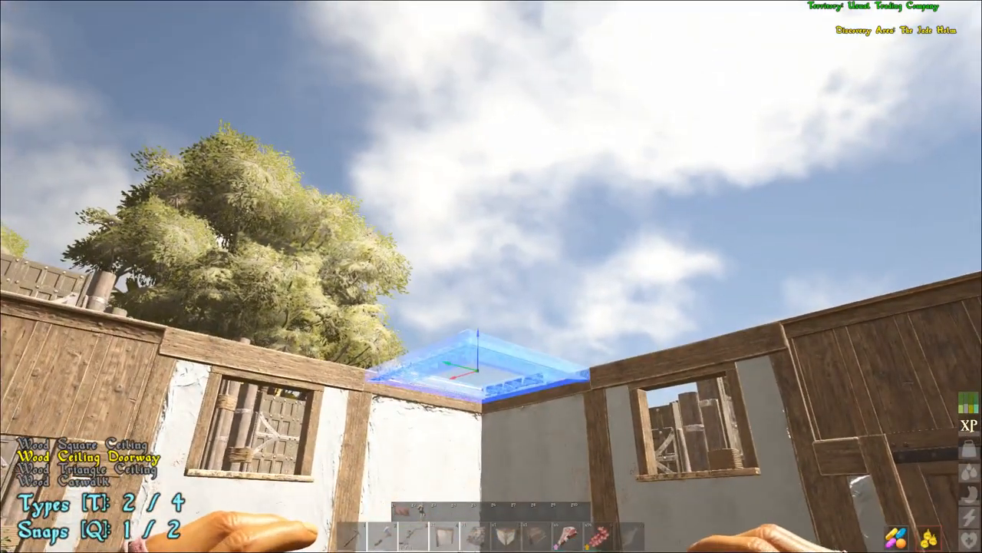
key(t)
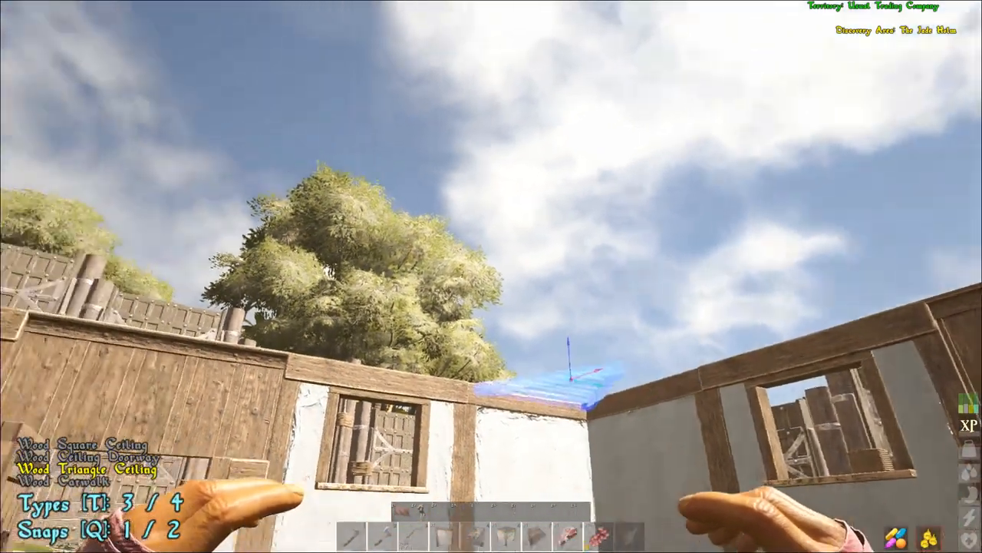
mouse_move(491, 276)
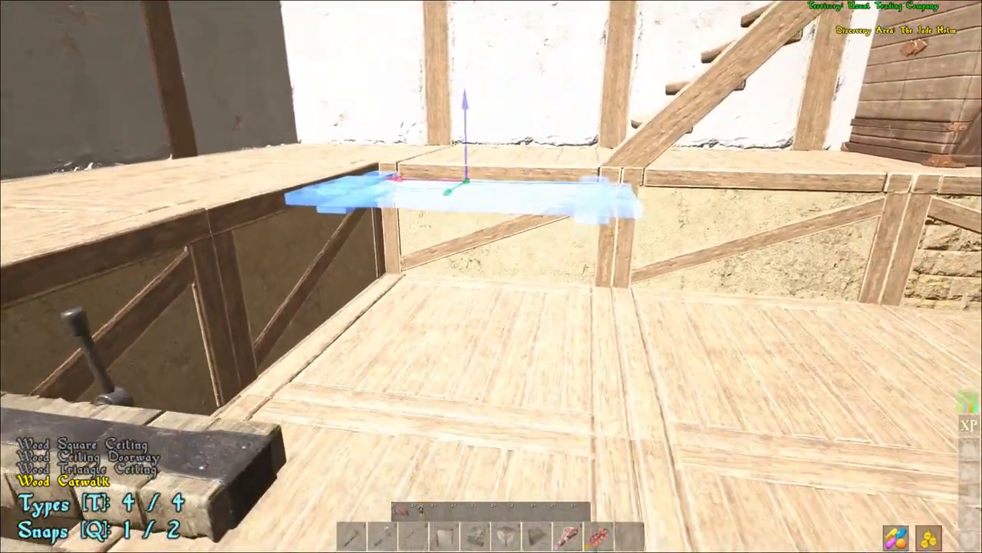
key(t)
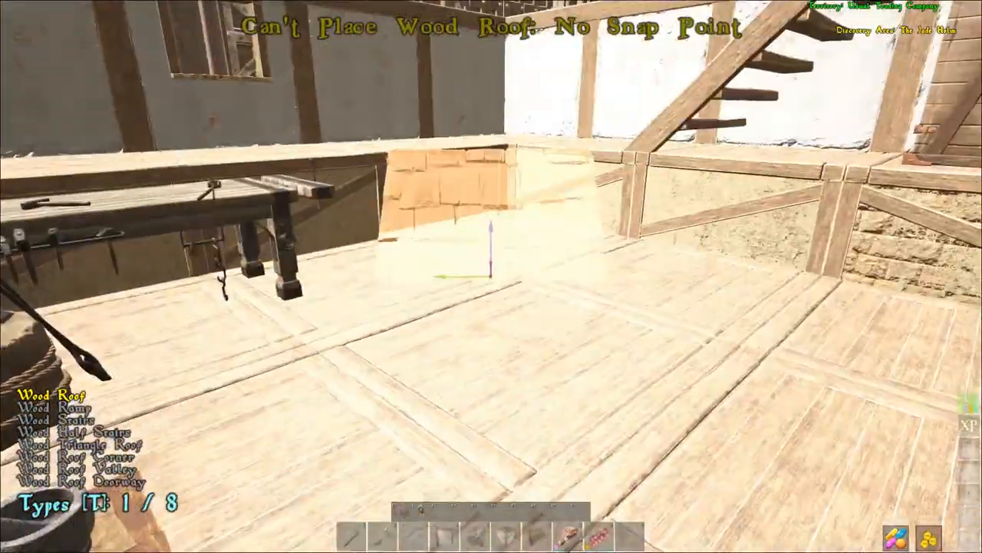
mouse_move(491, 276)
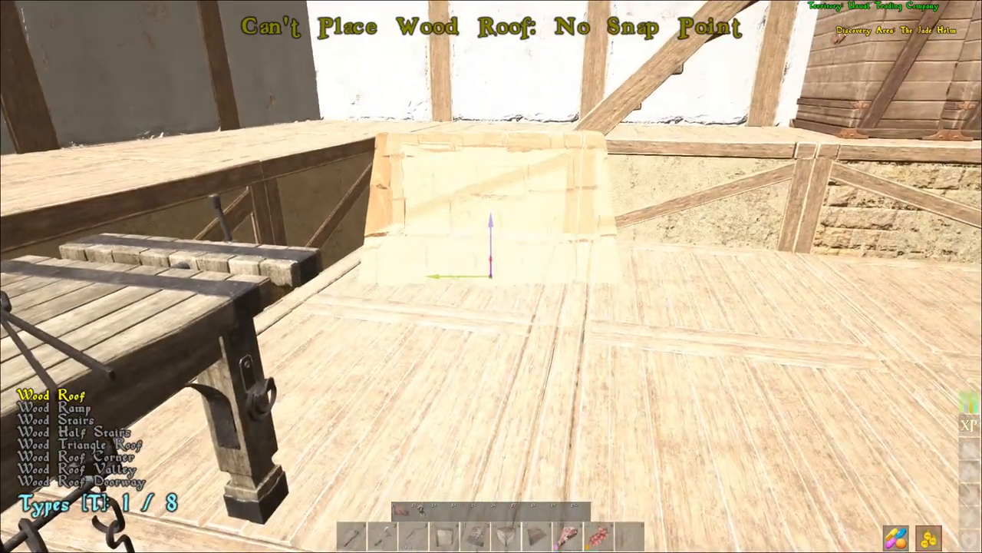
mouse_move(491, 276)
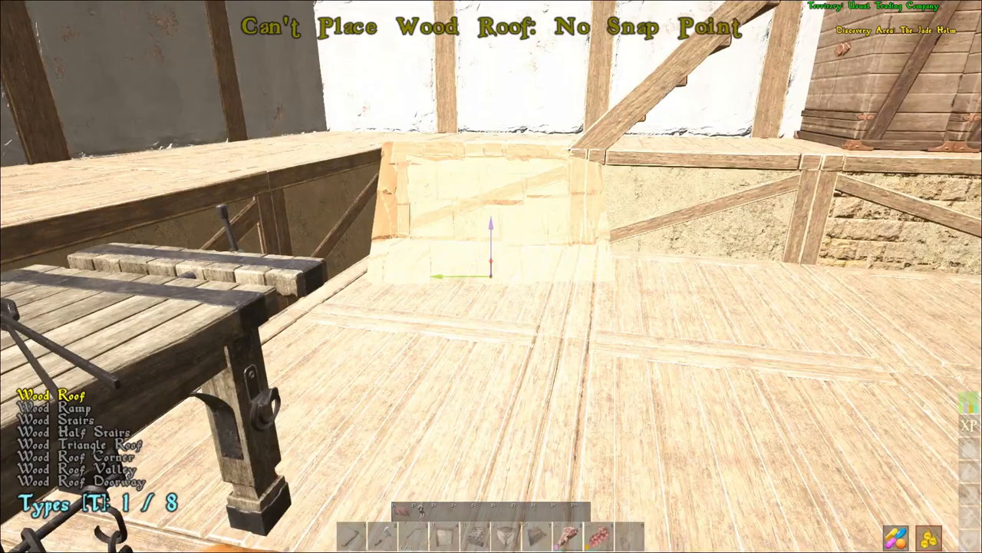
Cycle the roof piece to stairs and then the half stairs variant over the floor gap
key(t)
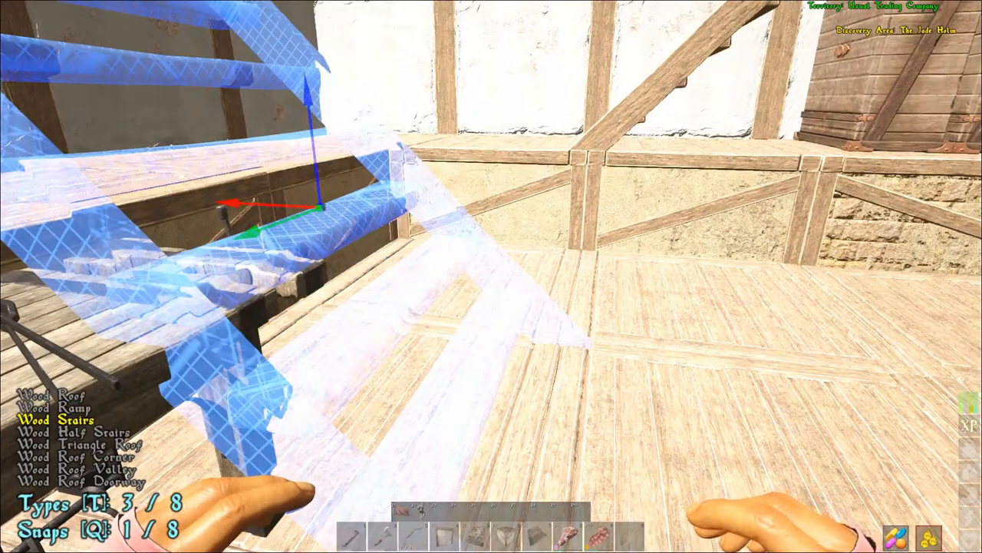
key(t)
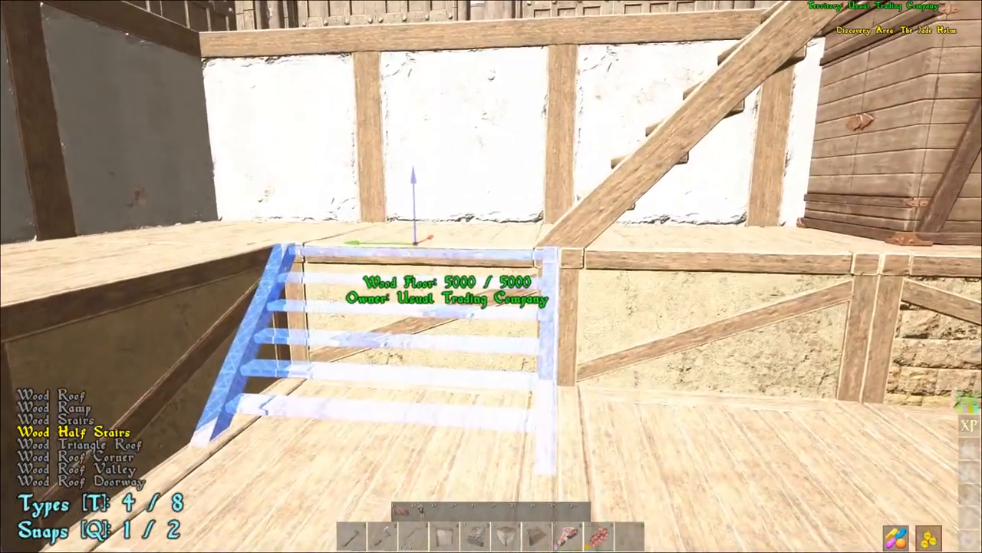